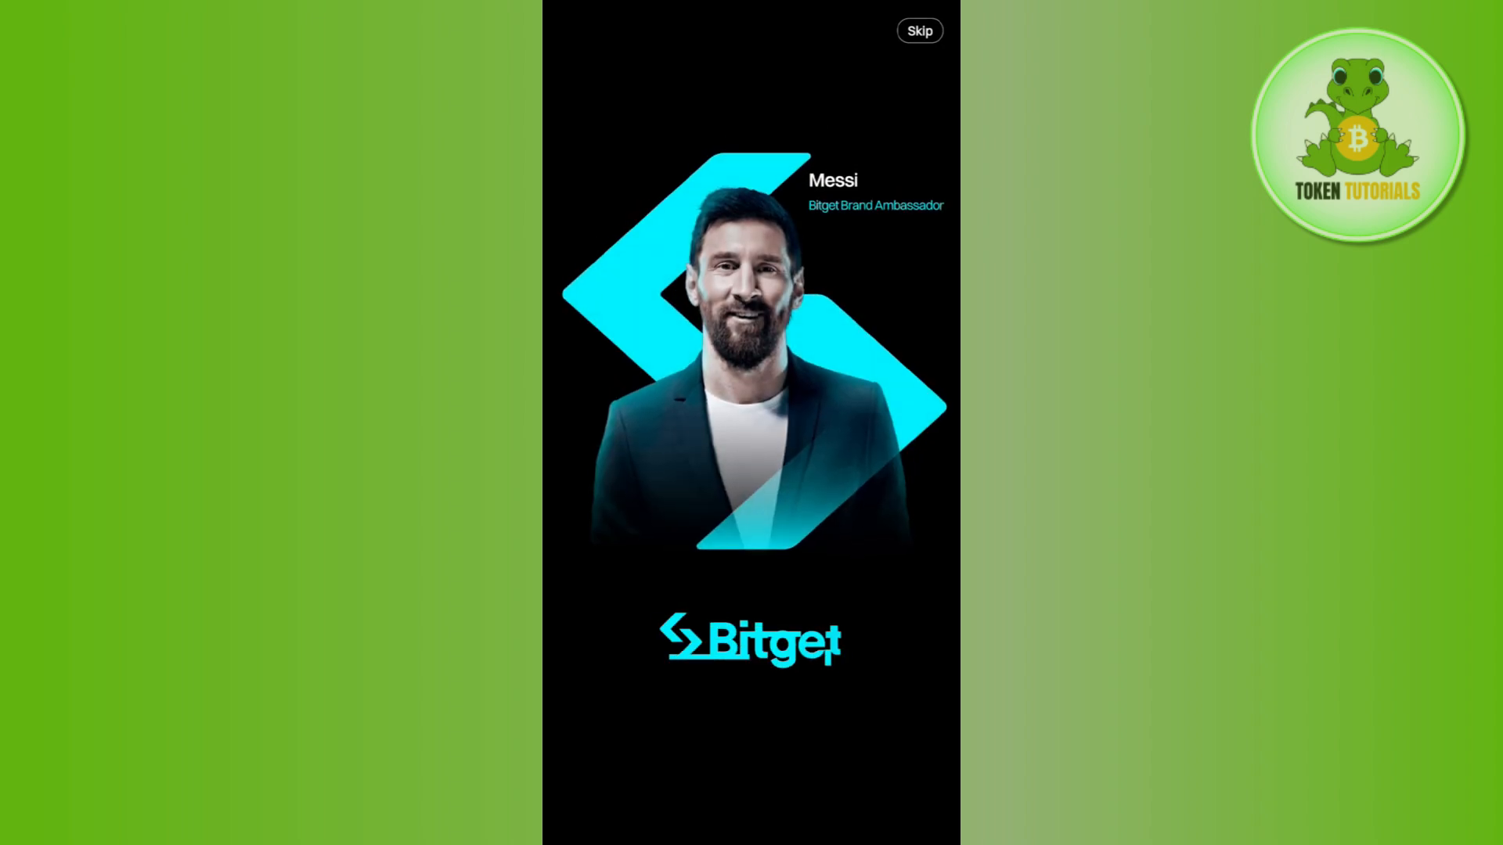
# Skip the launch promotion and dismiss the clipboard notice to reach Home
pyautogui.click(918, 29)
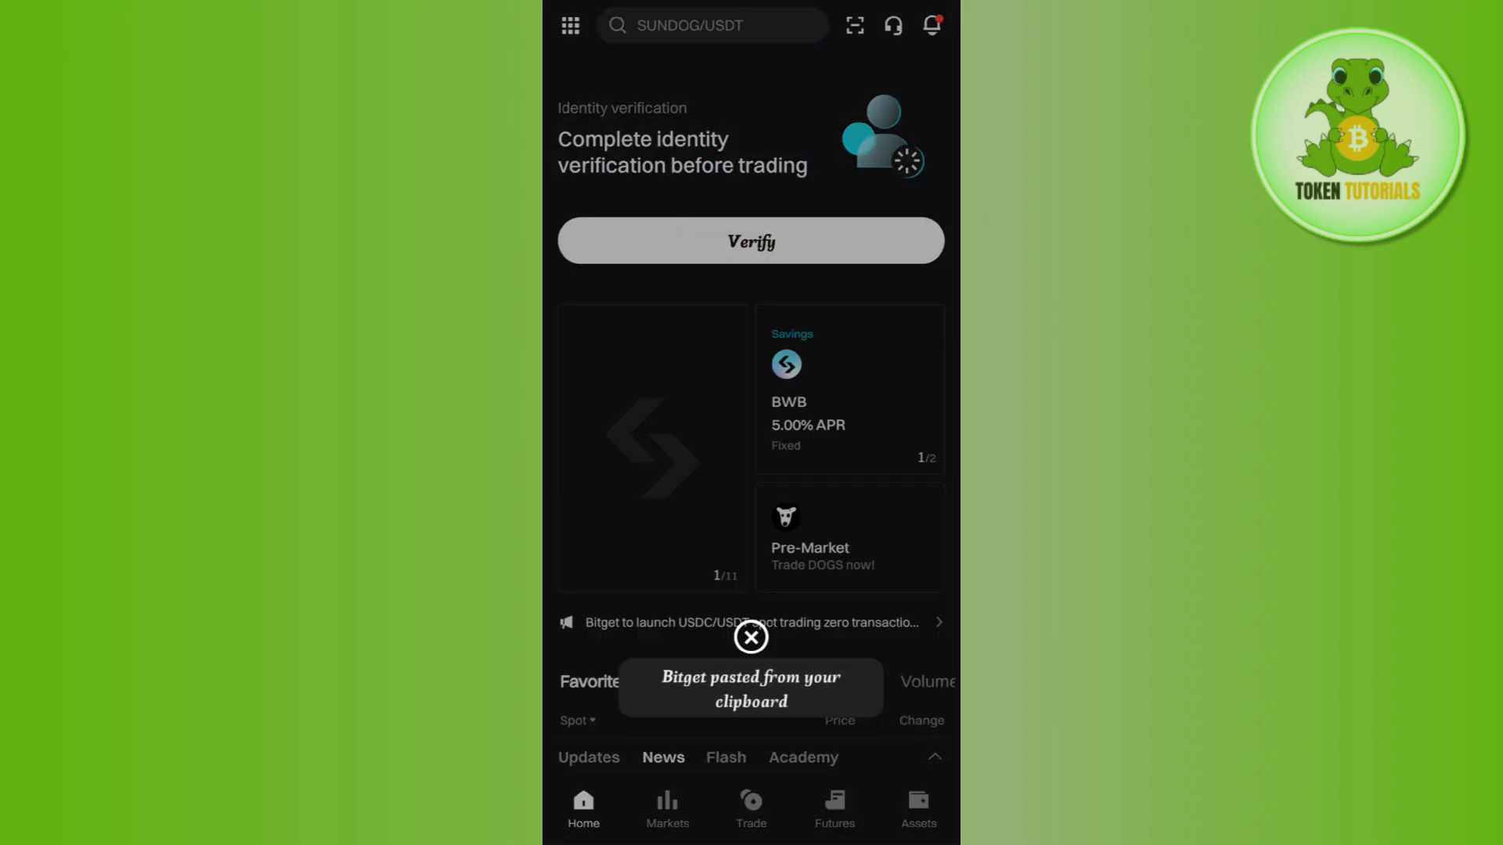
pyautogui.click(751, 637)
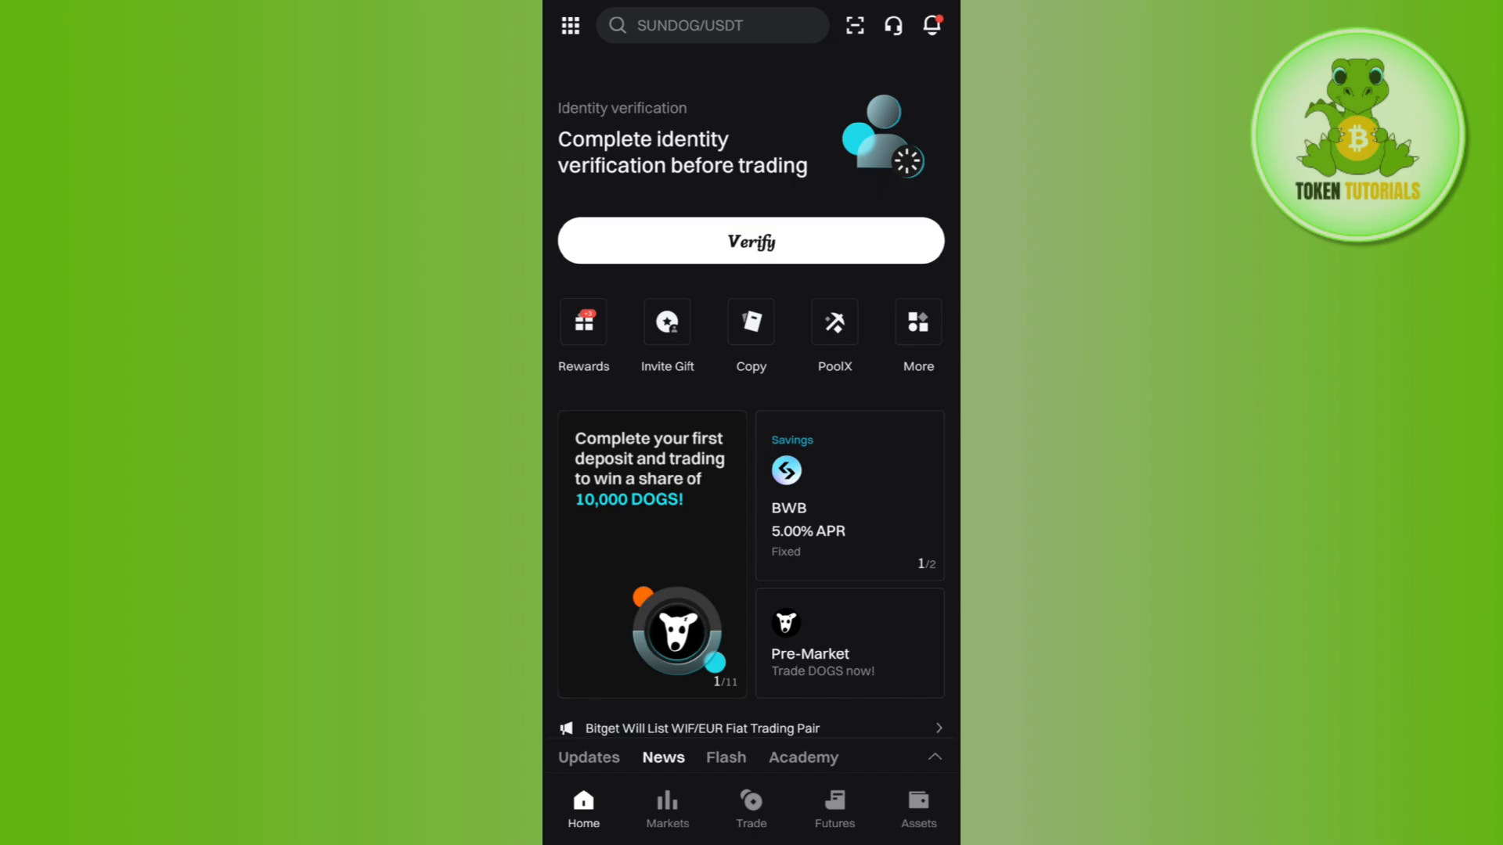
# Open Assets, switch to the Spot account, and tap Withdraw to show withdrawal types
pyautogui.click(917, 805)
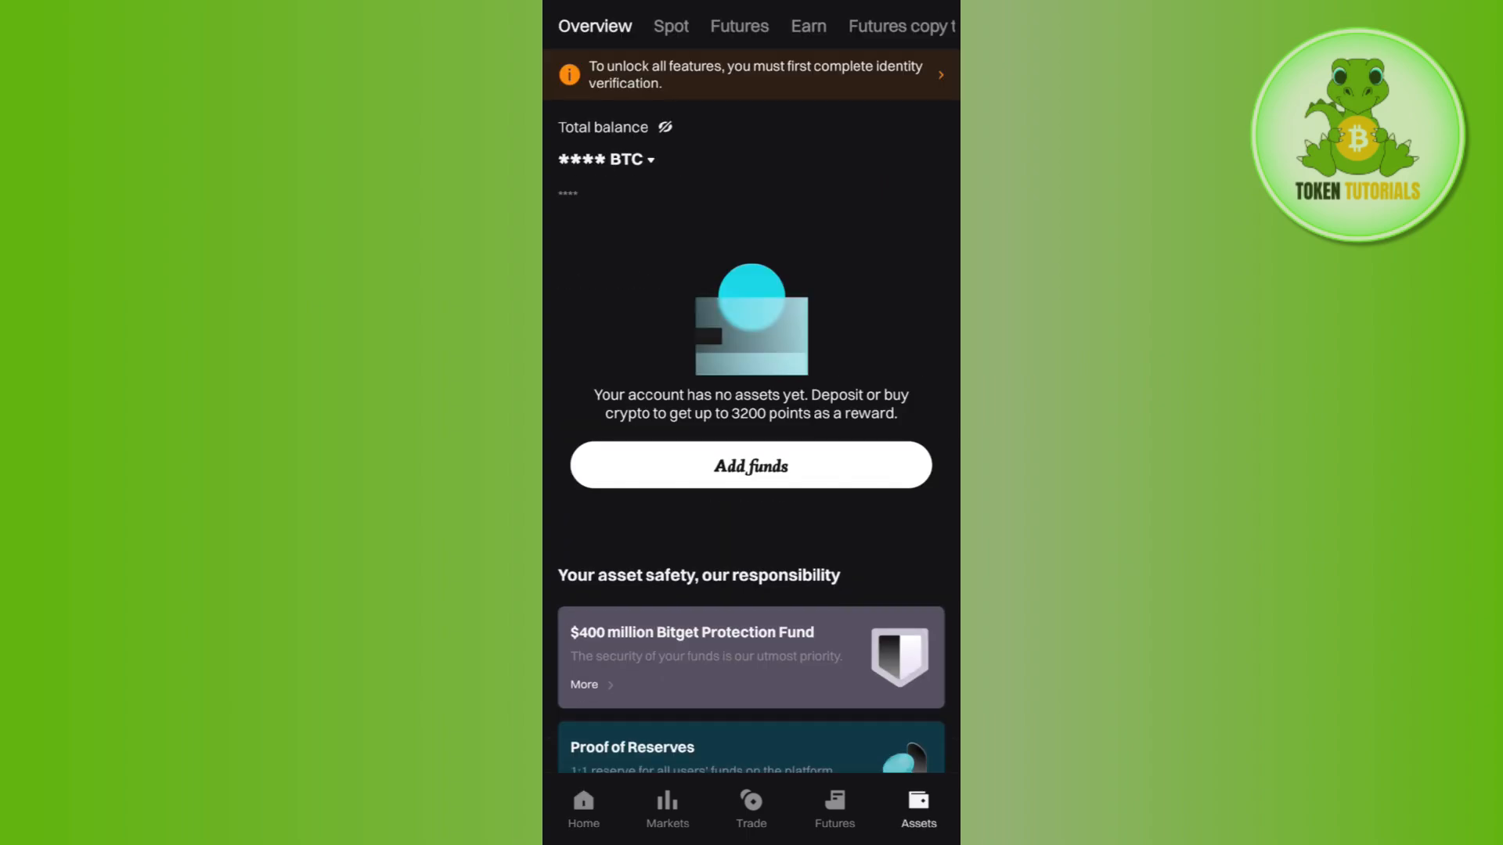
pyautogui.click(671, 25)
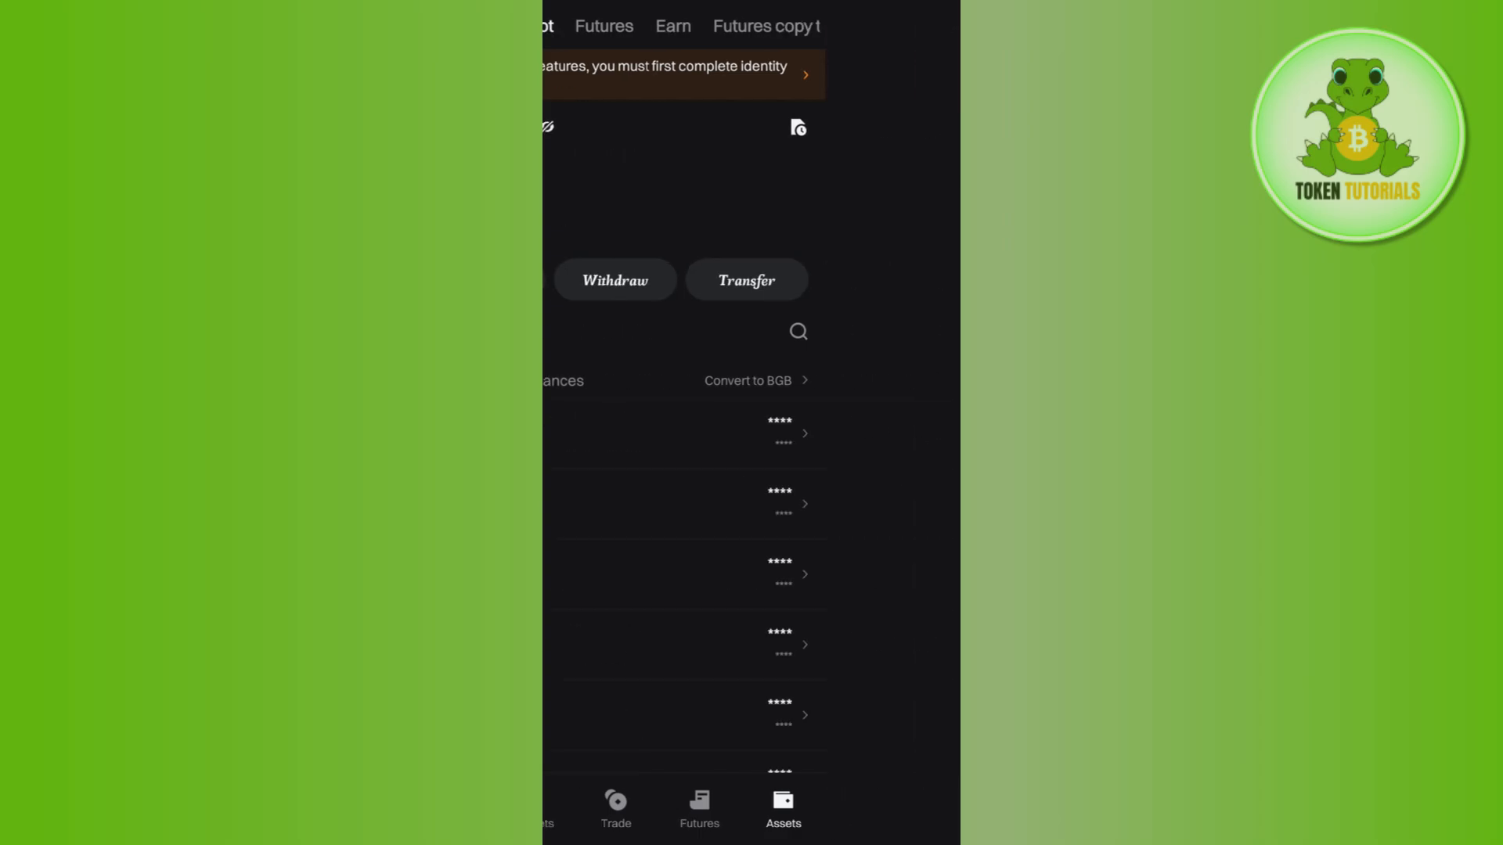
pyautogui.click(798, 331)
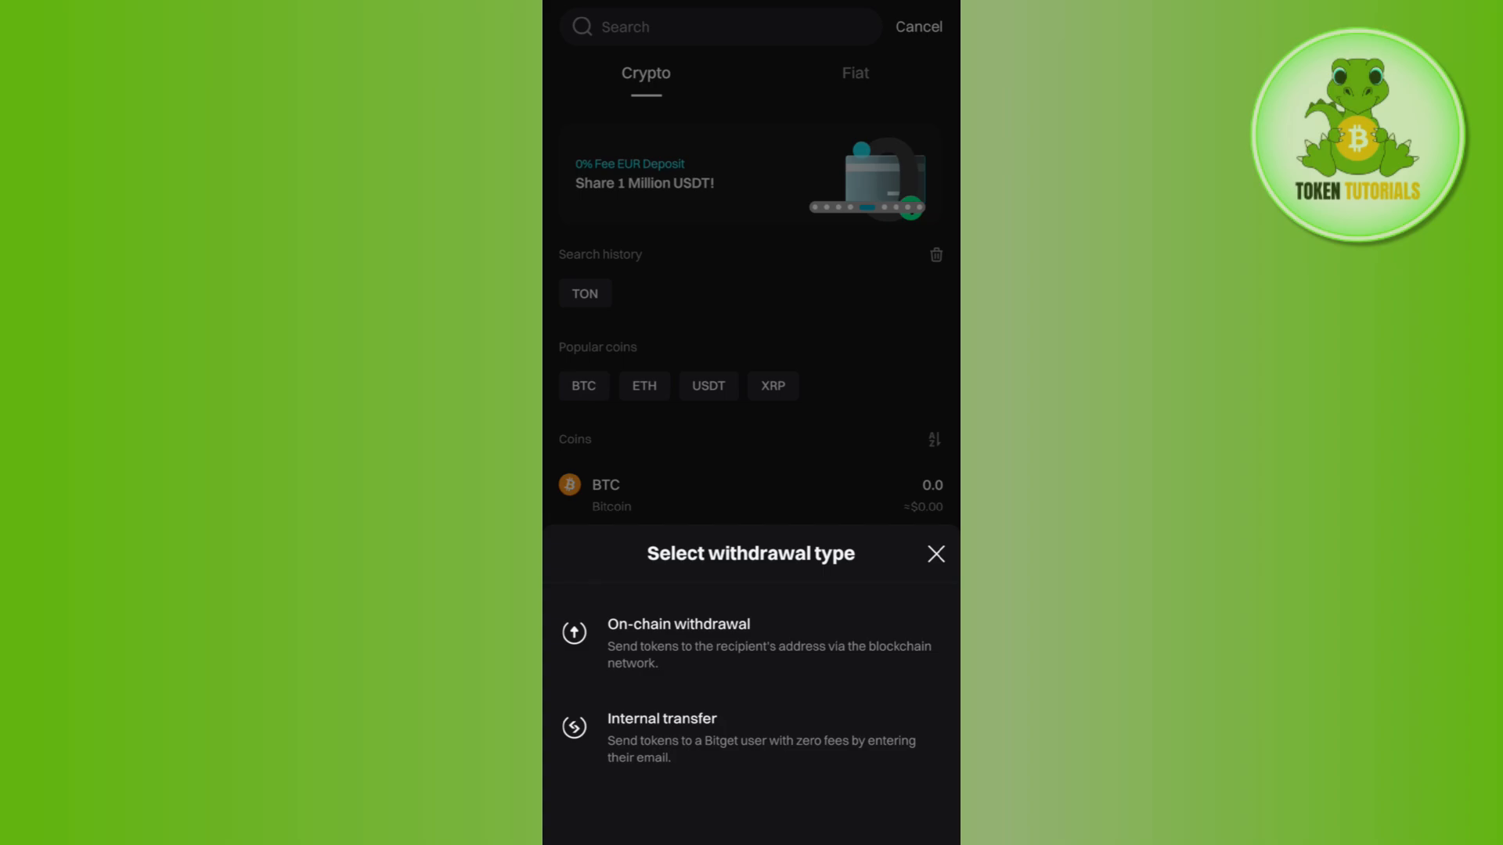
# Choose on-chain USDT withdrawal and select TRC20 (Tron) from the network list
pyautogui.click(678, 624)
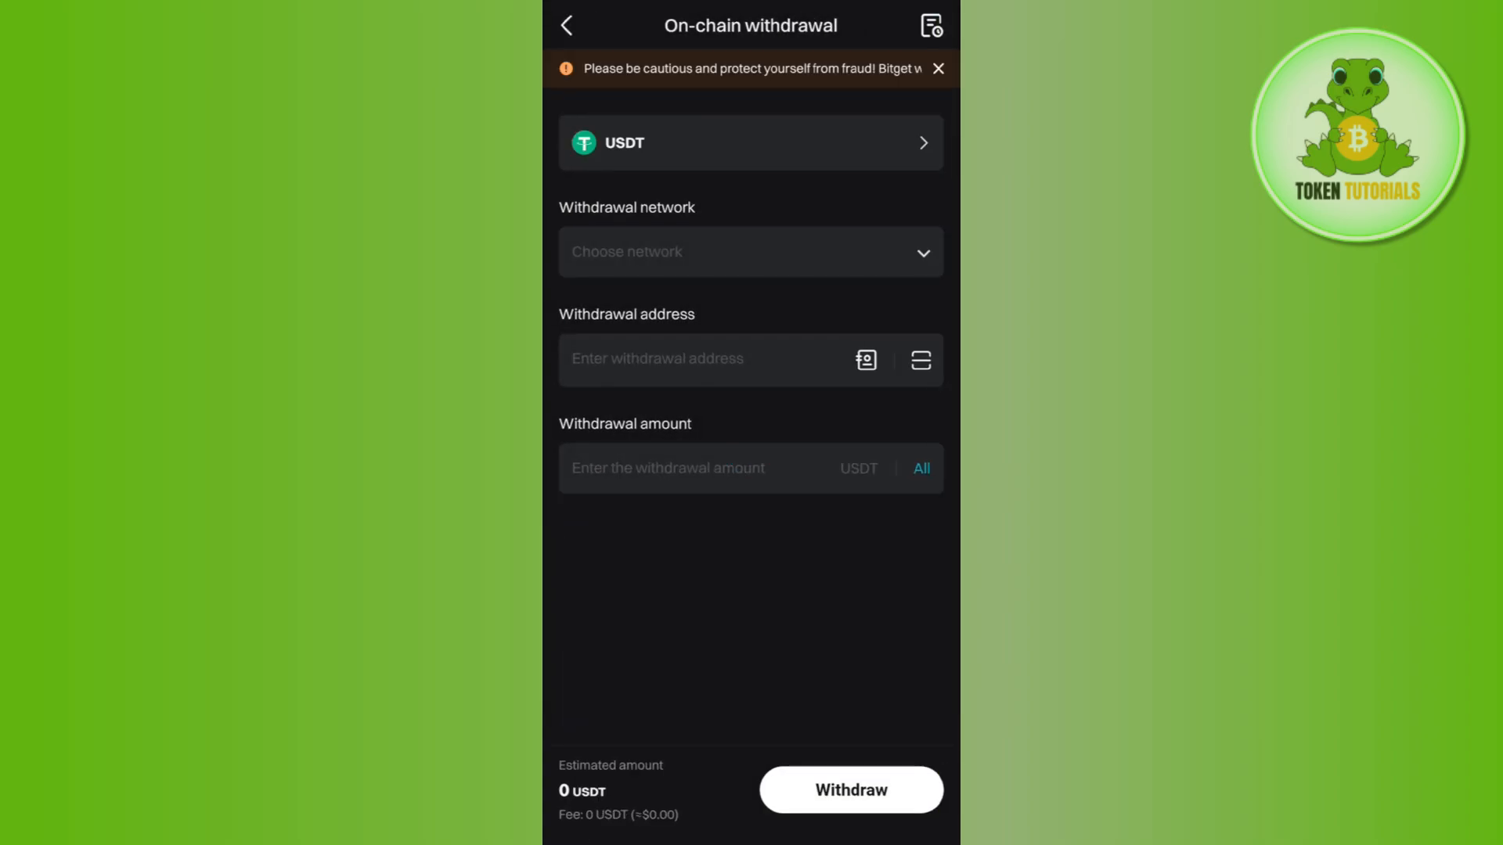
pyautogui.click(750, 252)
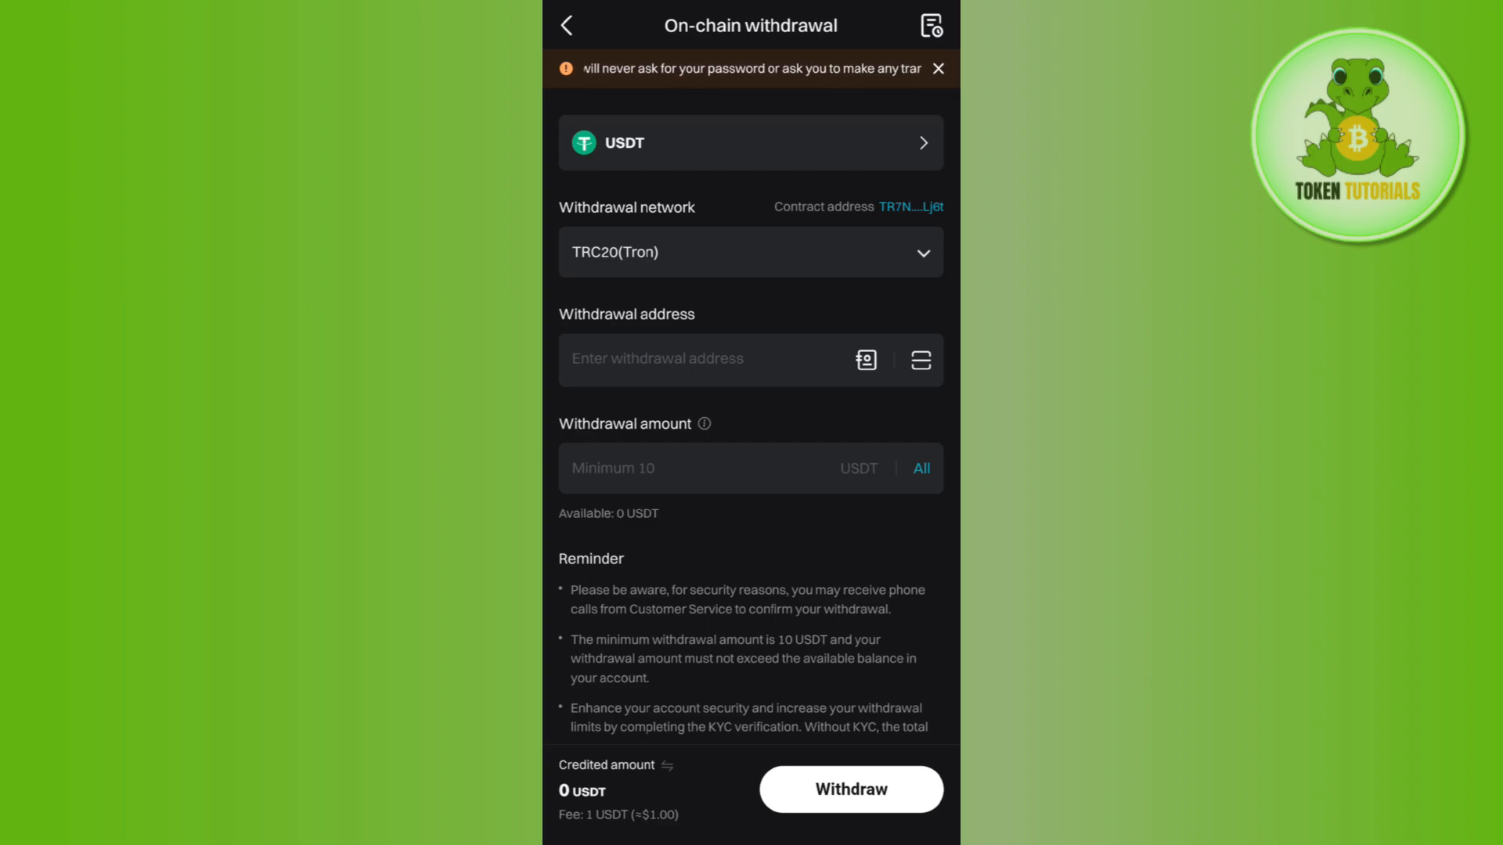
pyautogui.click(750, 252)
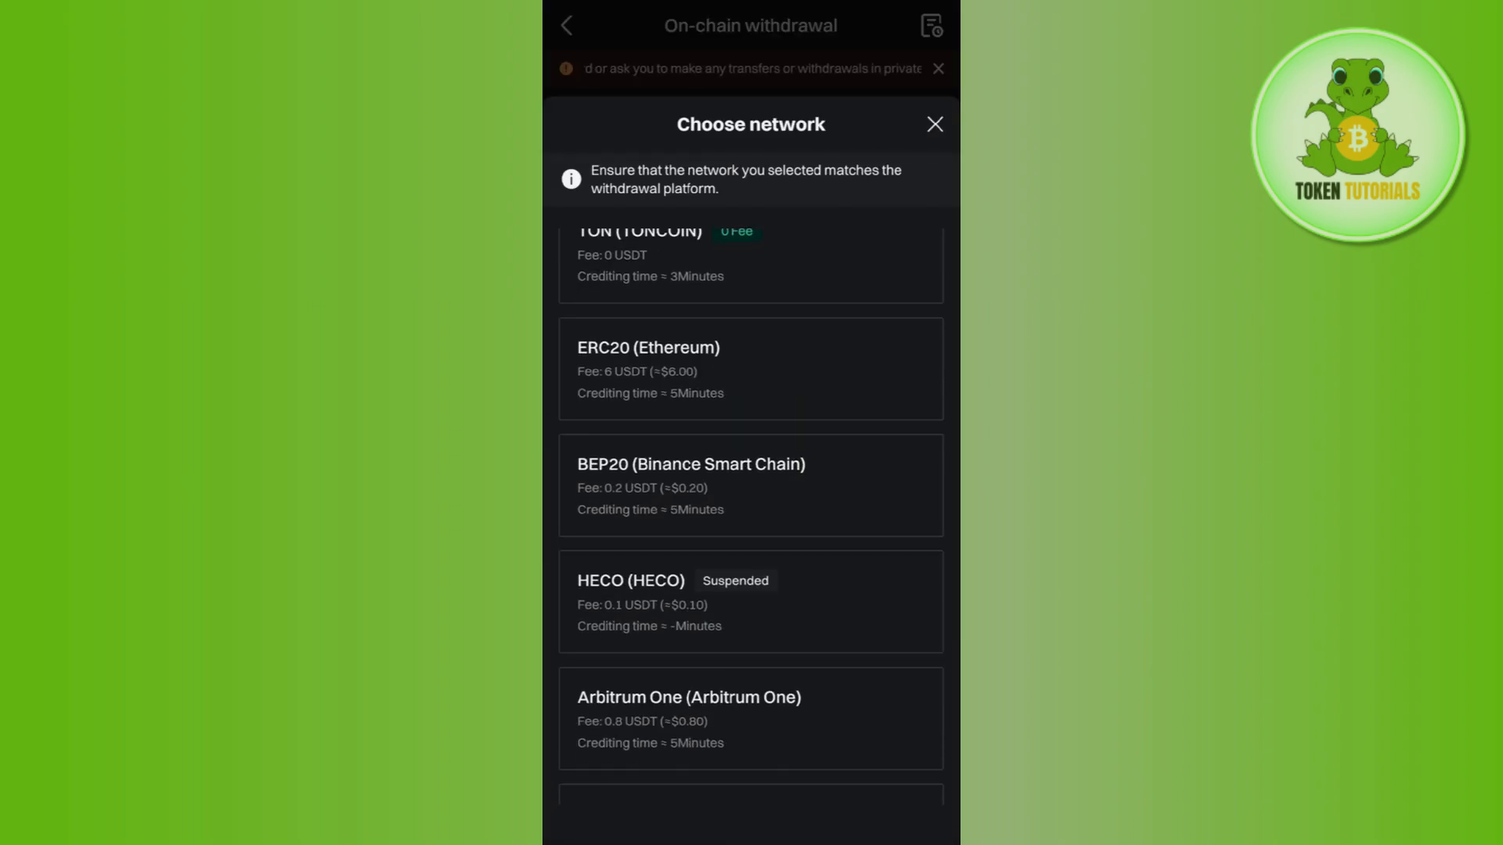
pyautogui.scroll(-3)
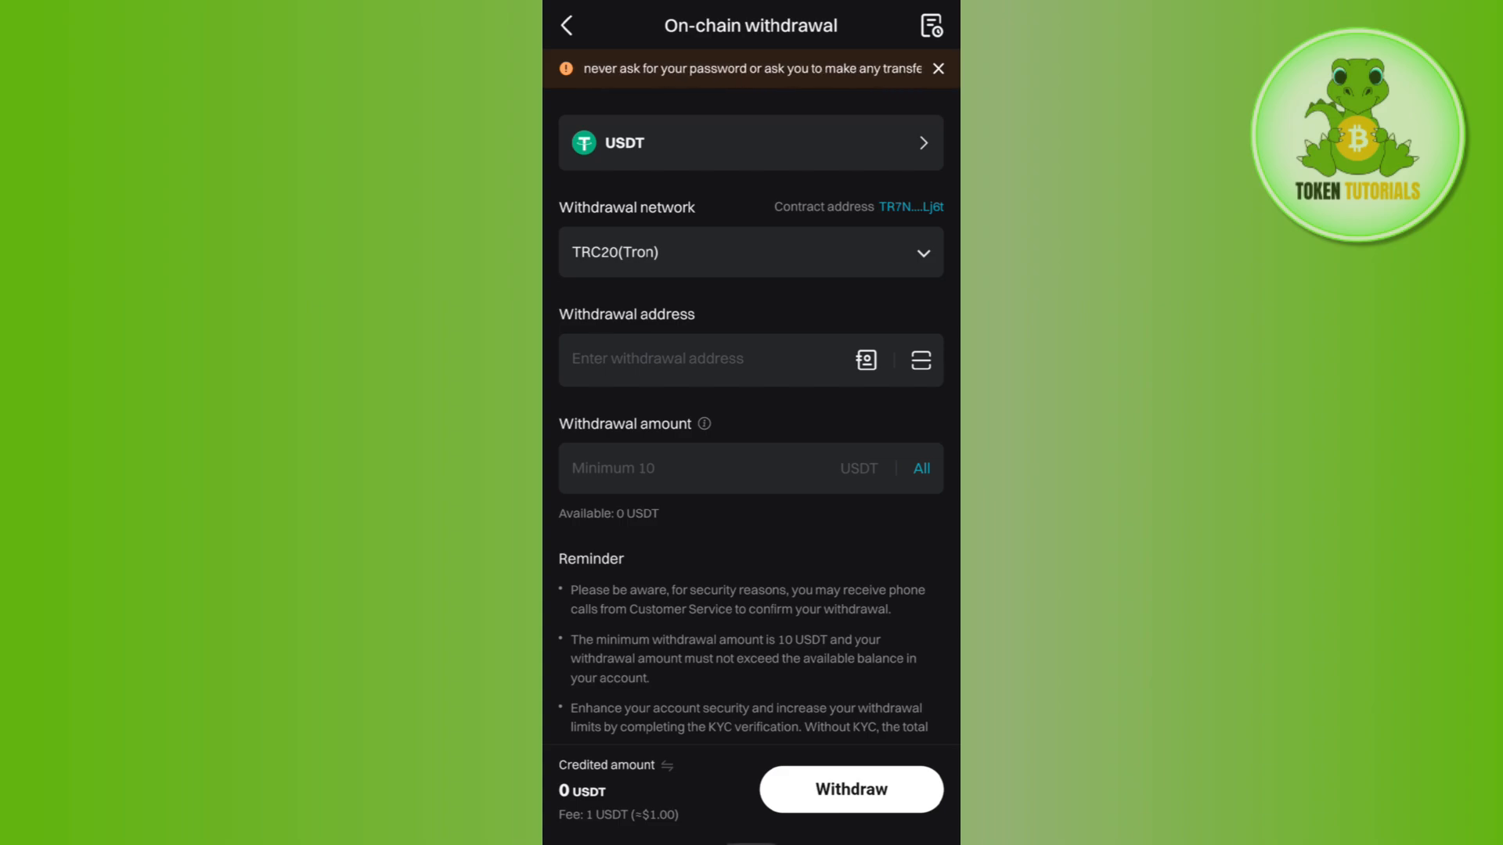
# In Bitget Wallet, open Deposit > Receive and scroll to USDT (Tron)
pyautogui.click(565, 25)
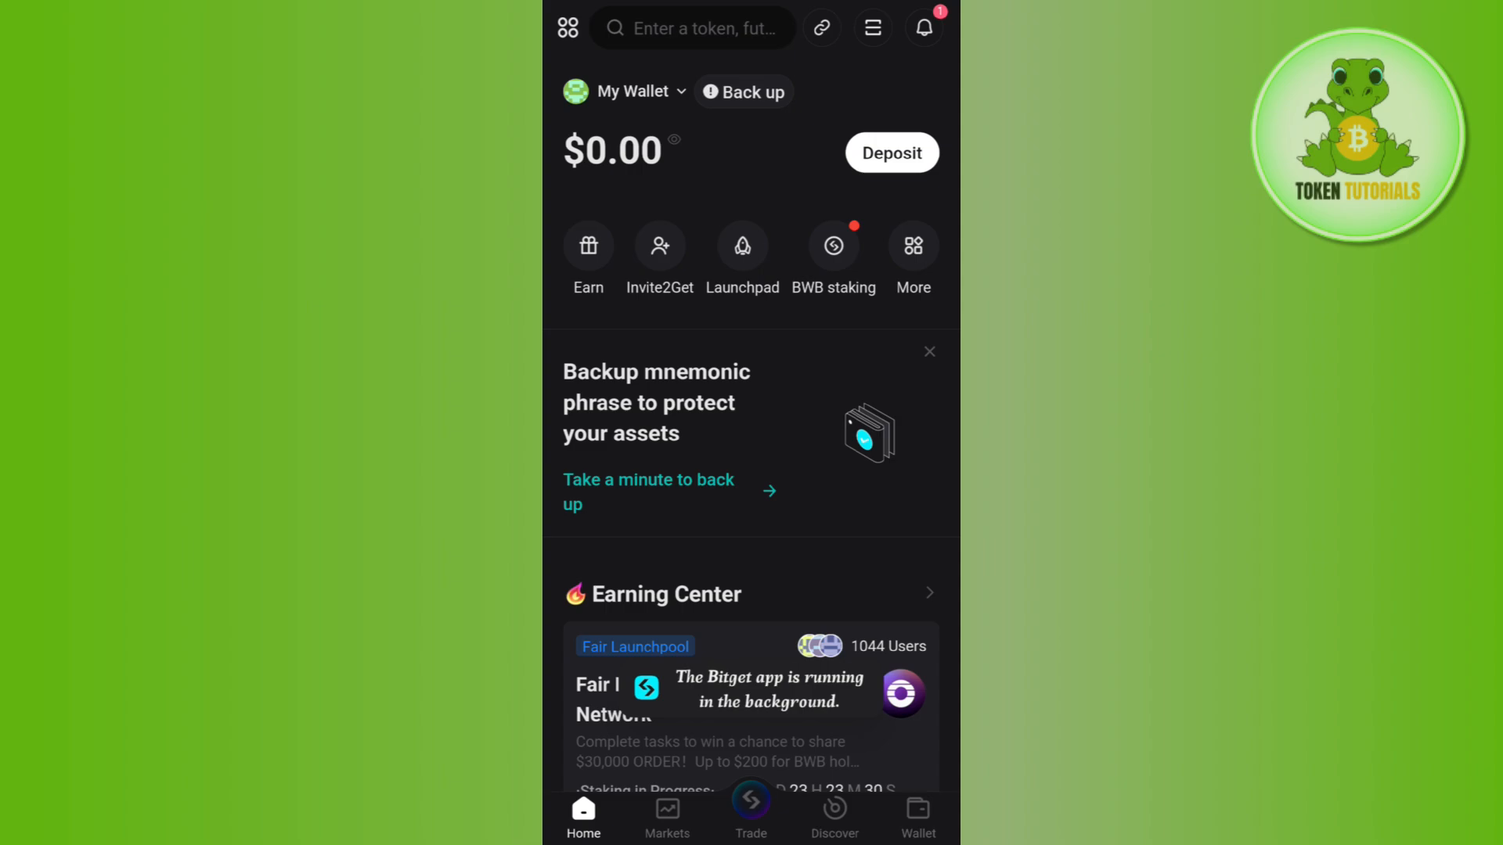
pyautogui.click(891, 153)
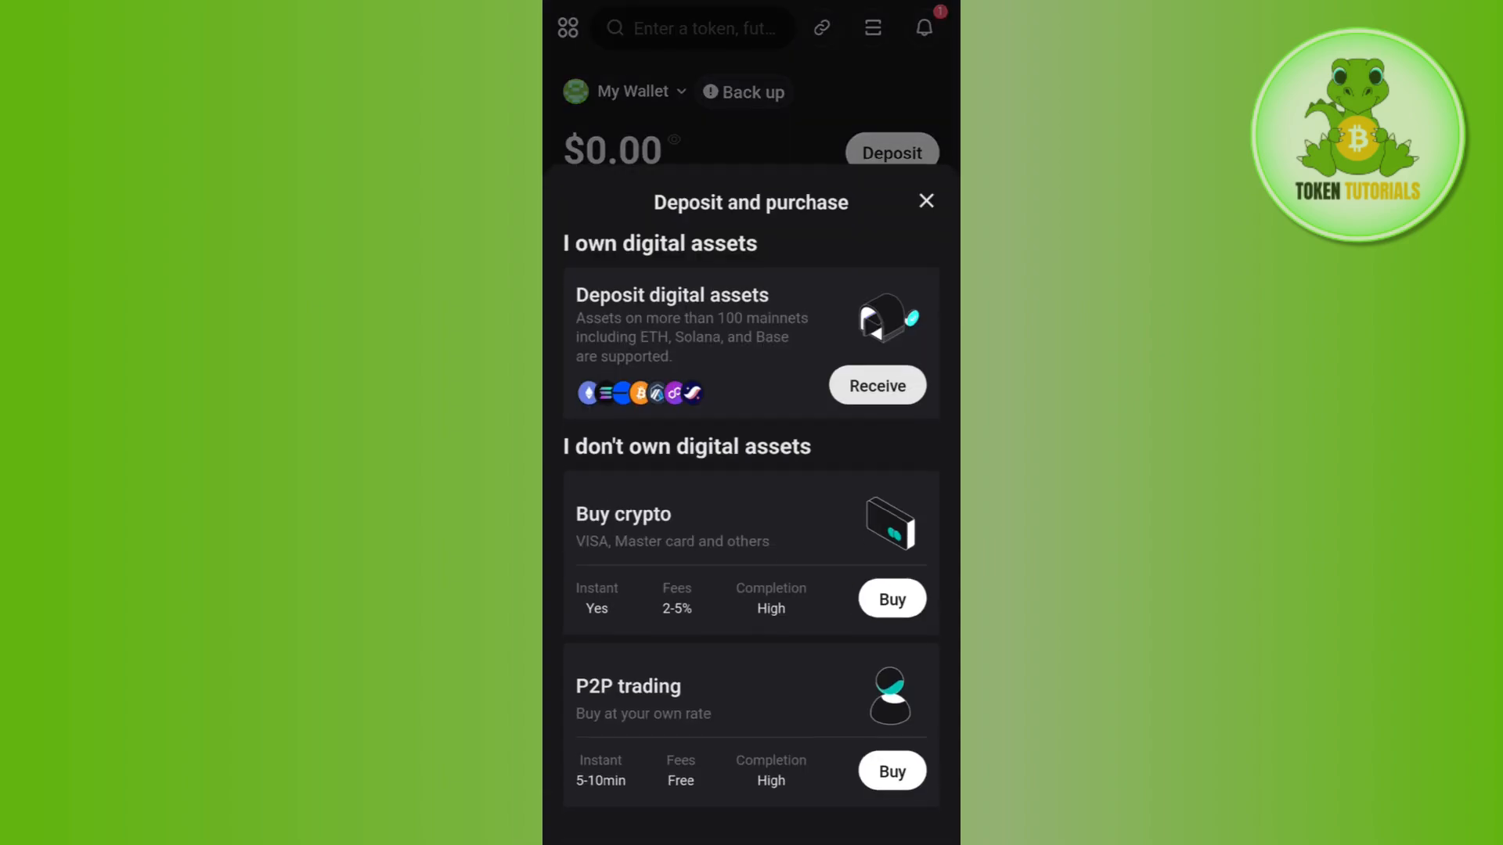
pyautogui.click(874, 385)
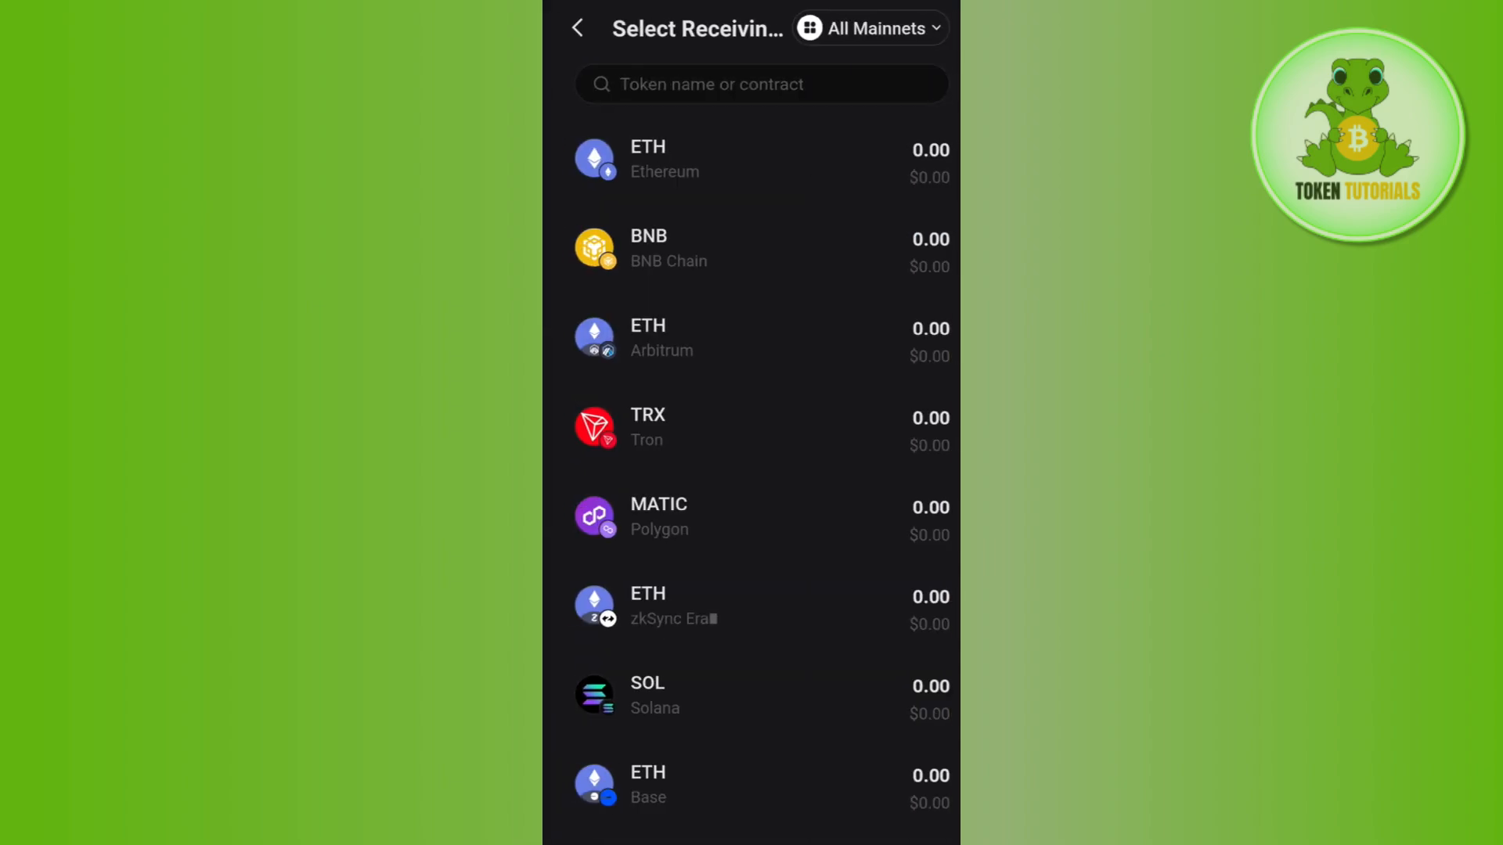
pyautogui.scroll(-3)
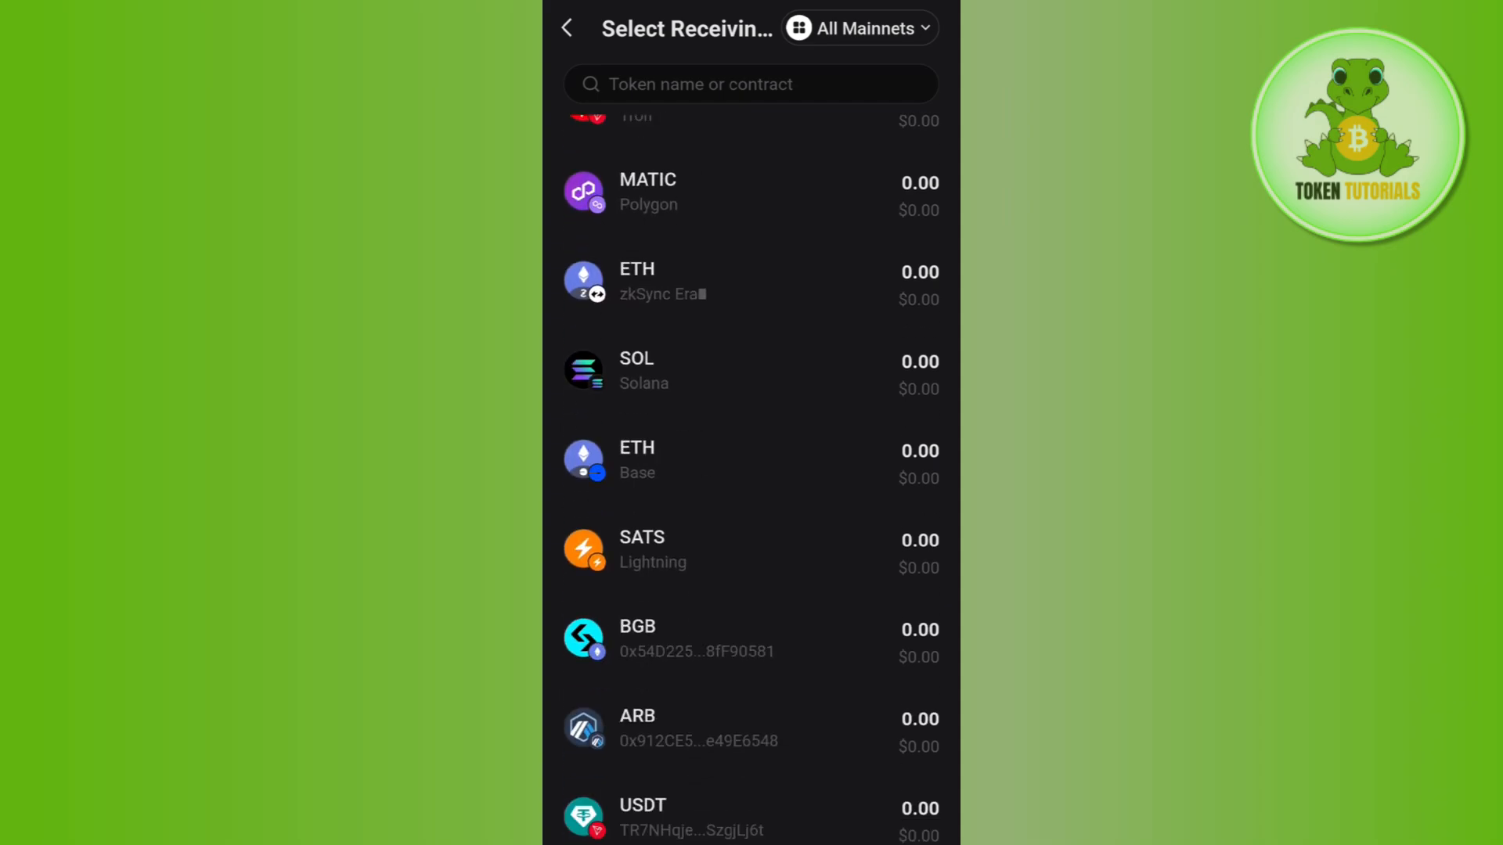
pyautogui.scroll(-3)
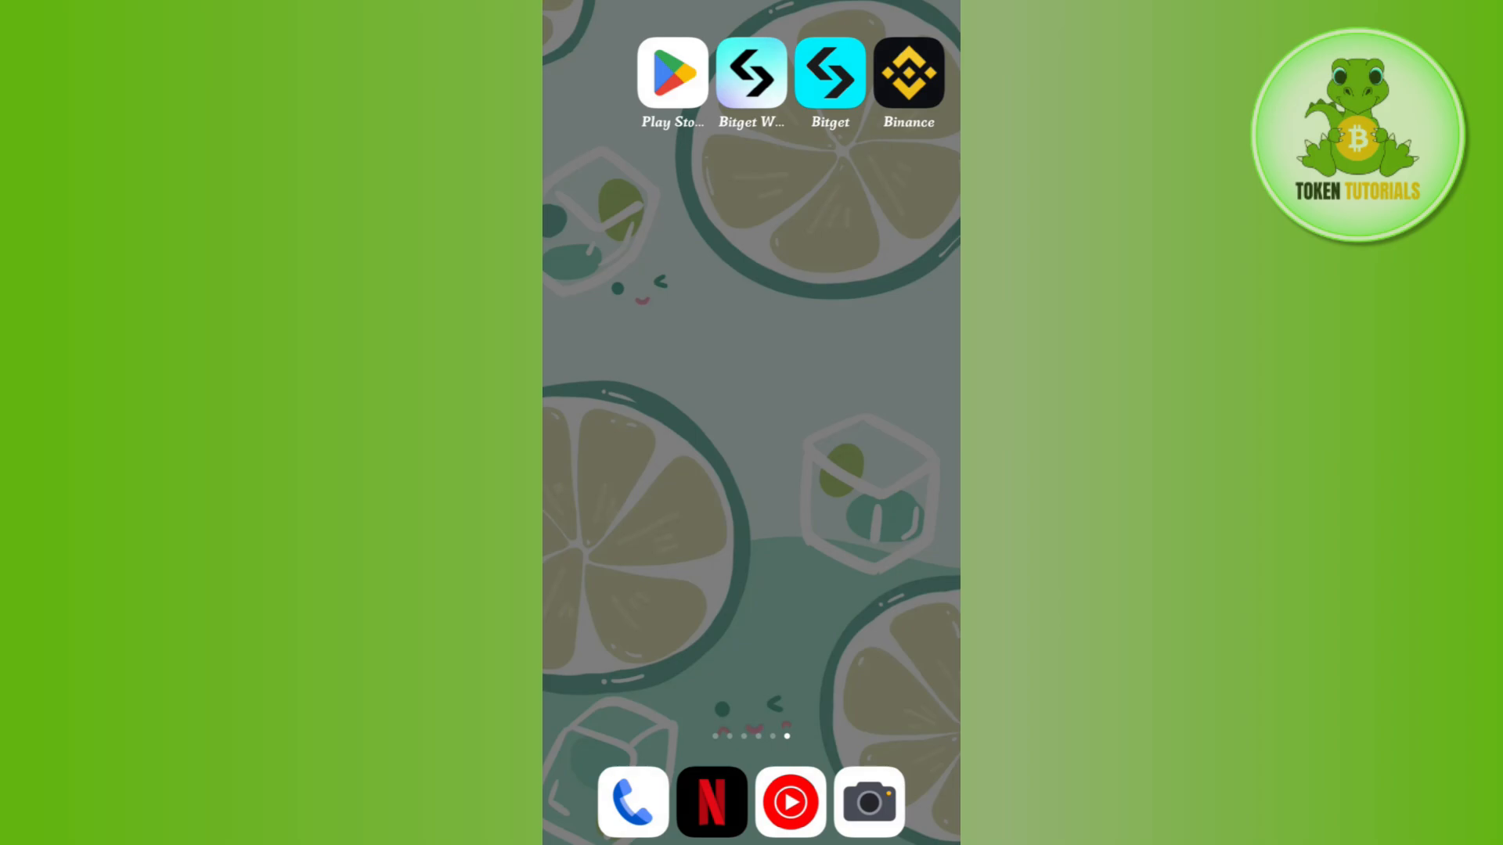
# Return to the TRC20 USDT withdrawal form and activate the address field with the keyboard
pyautogui.click(830, 72)
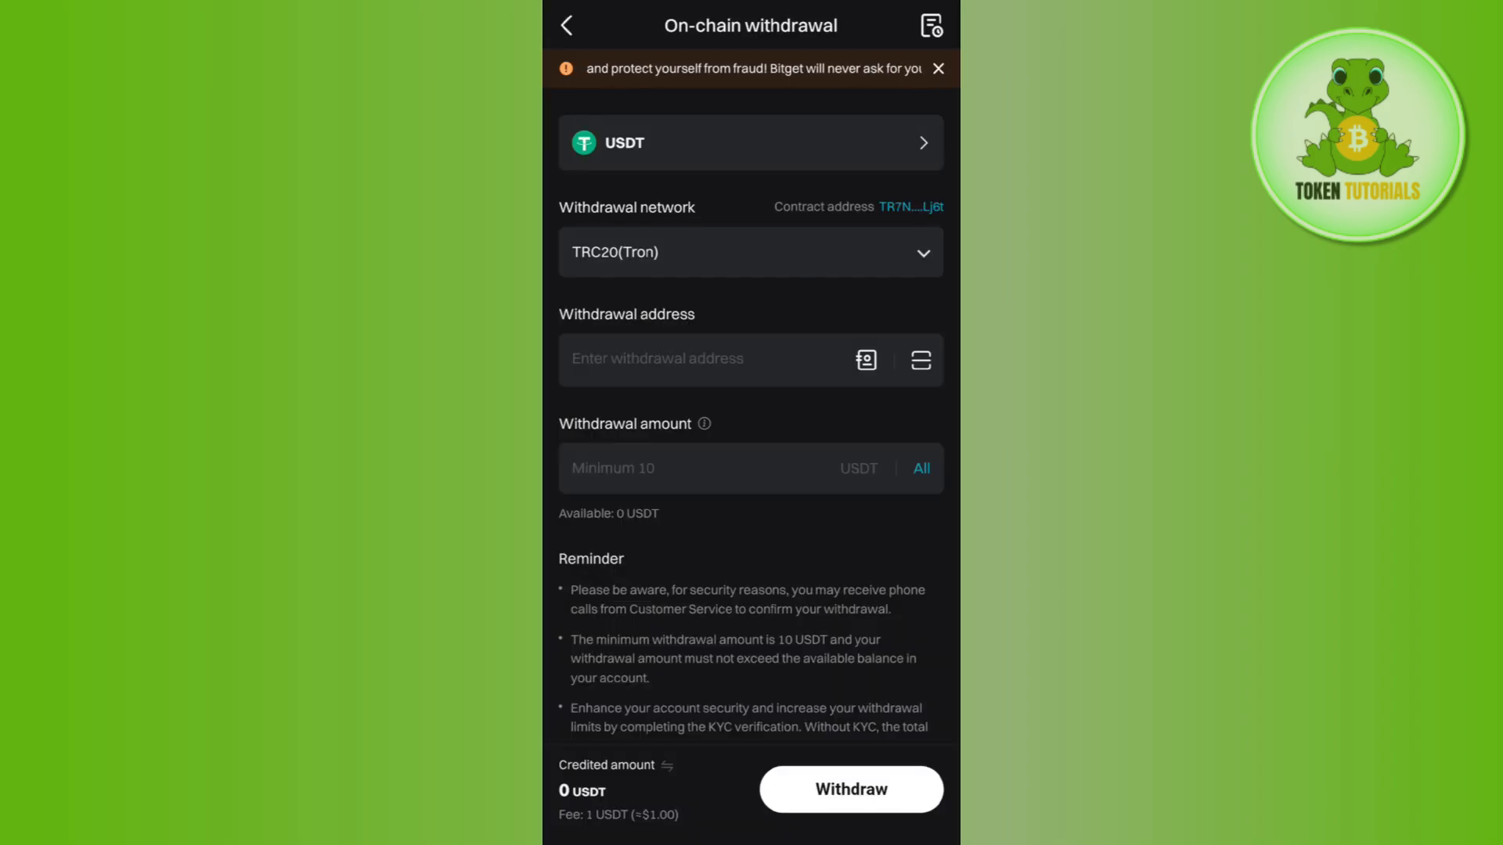
pyautogui.click(709, 360)
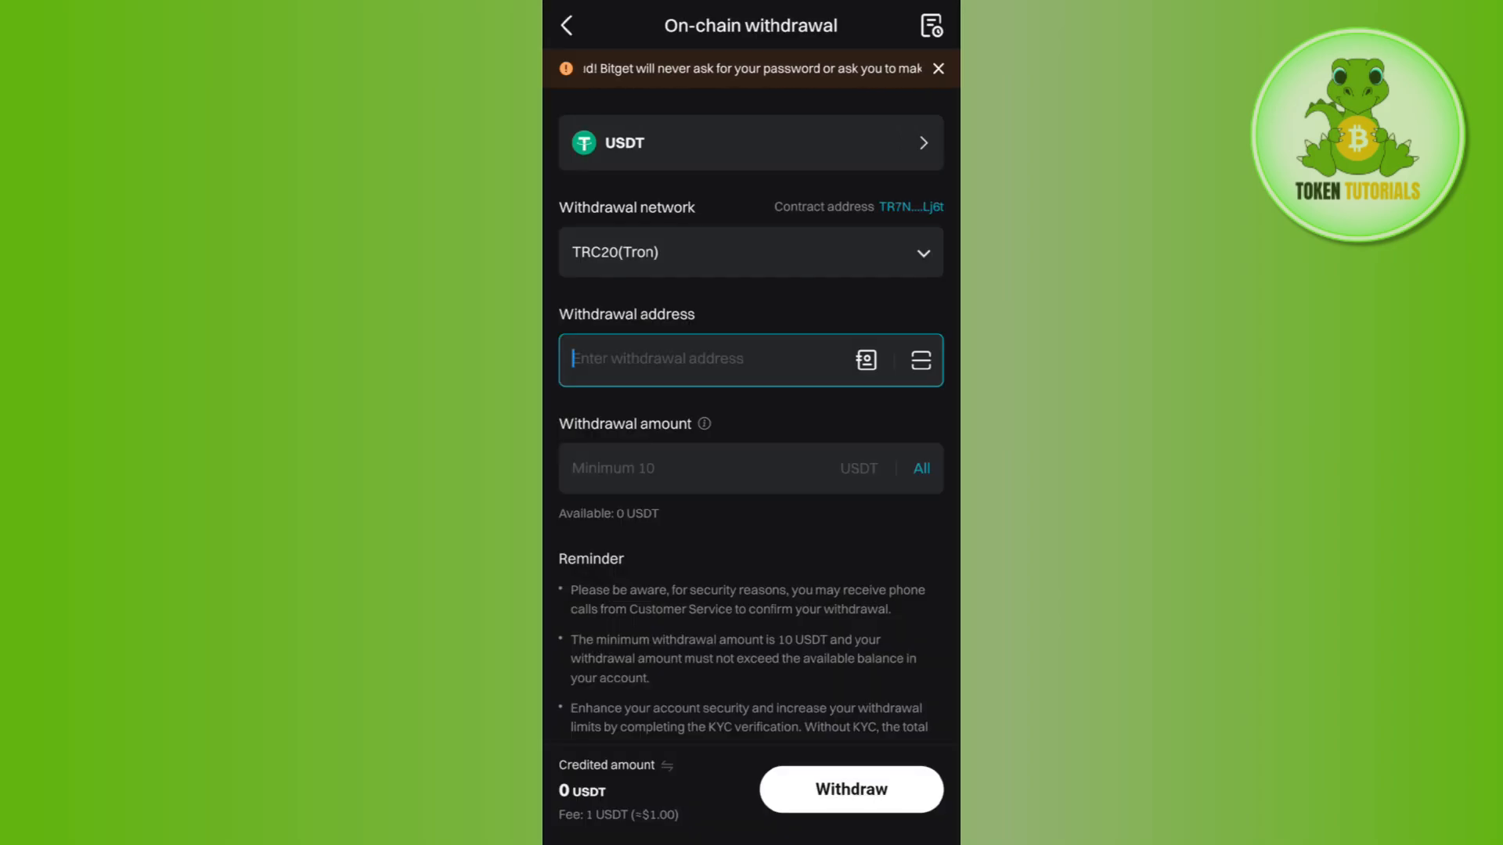
pyautogui.click(709, 360)
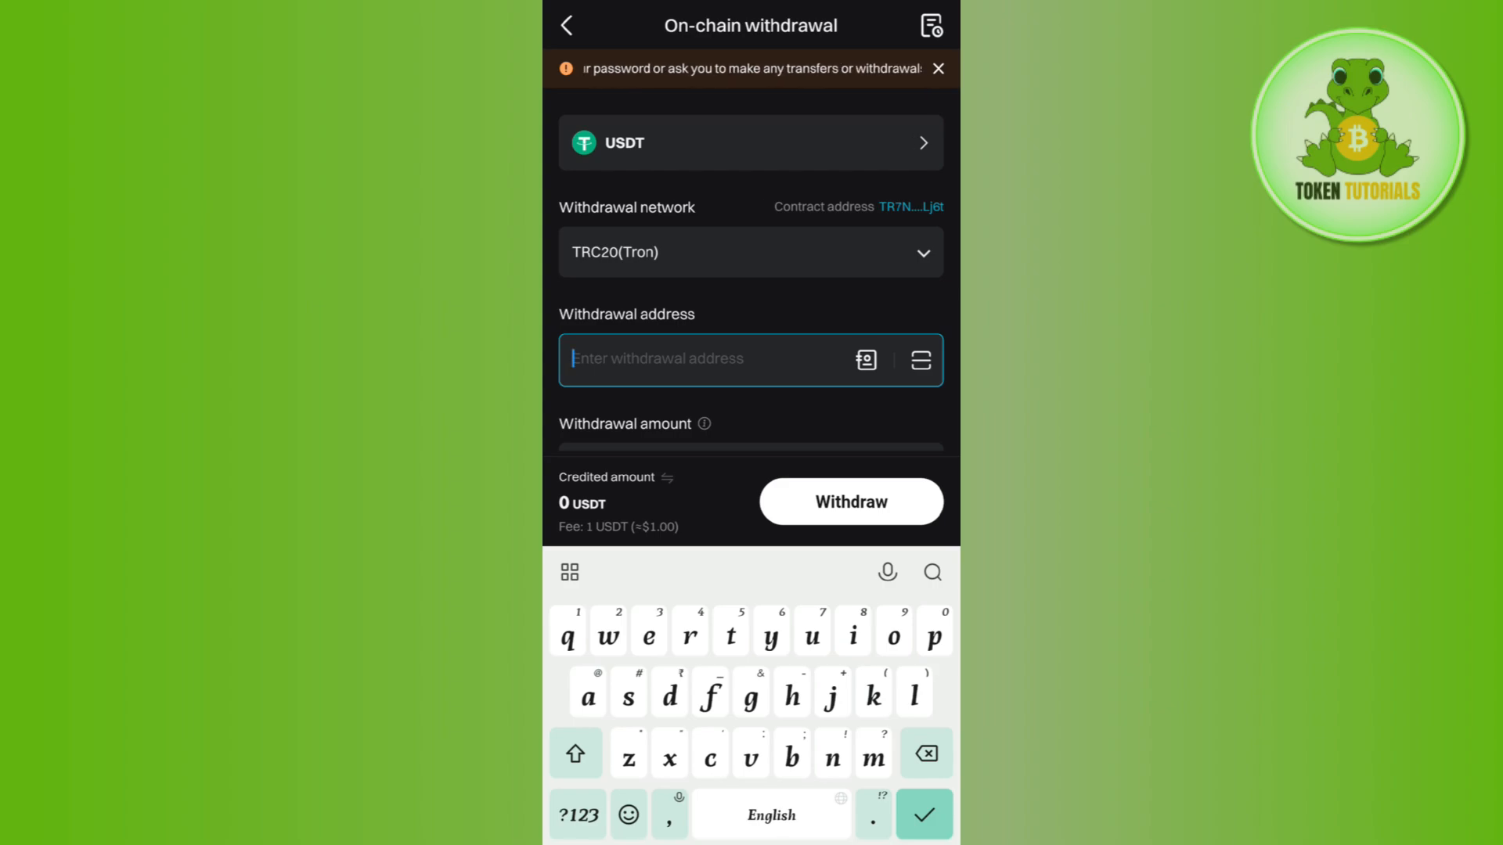
pyautogui.scroll(-3)
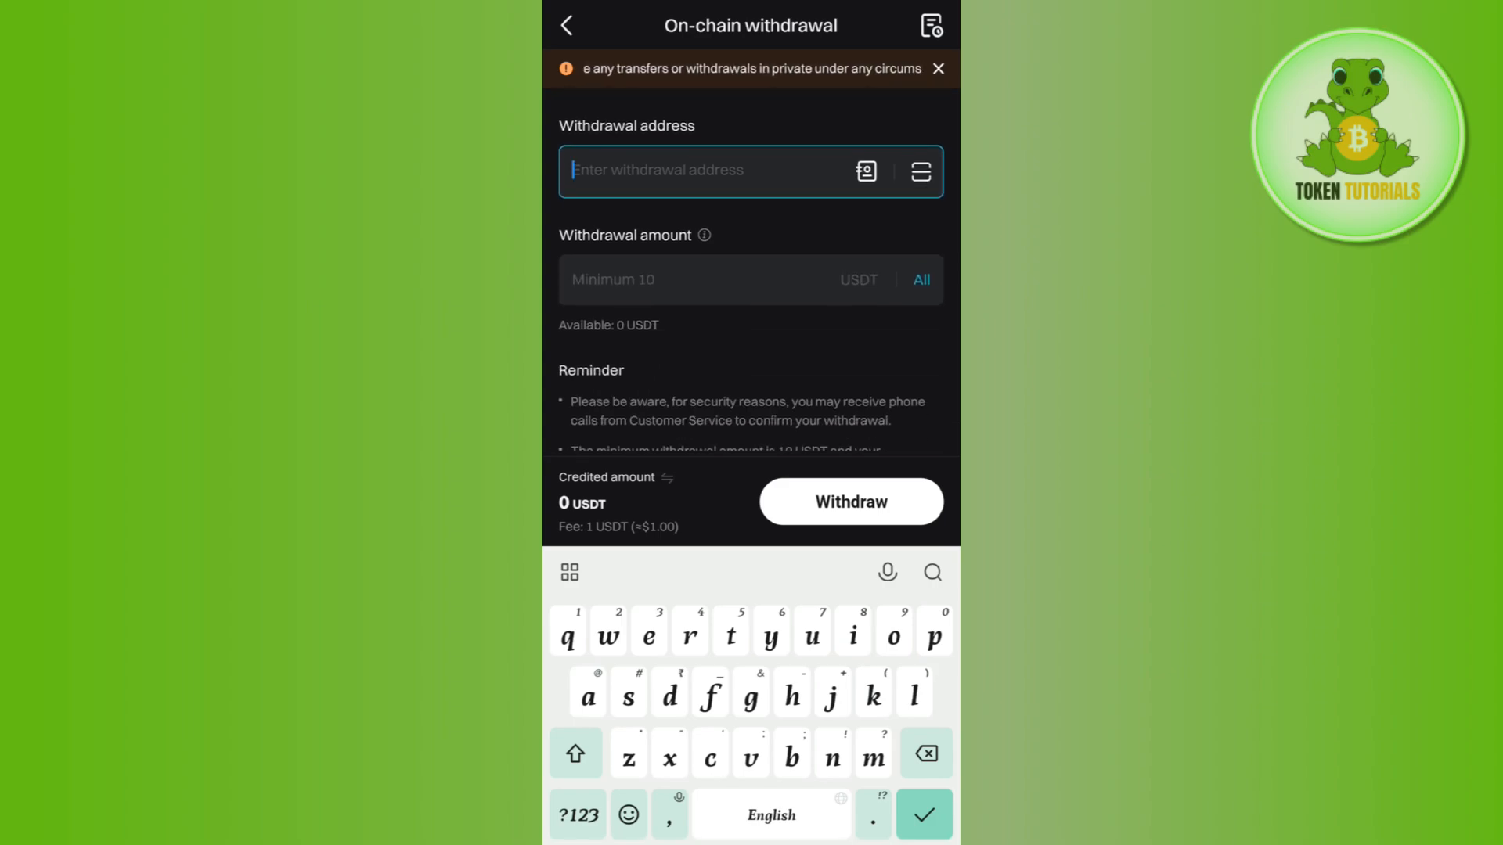